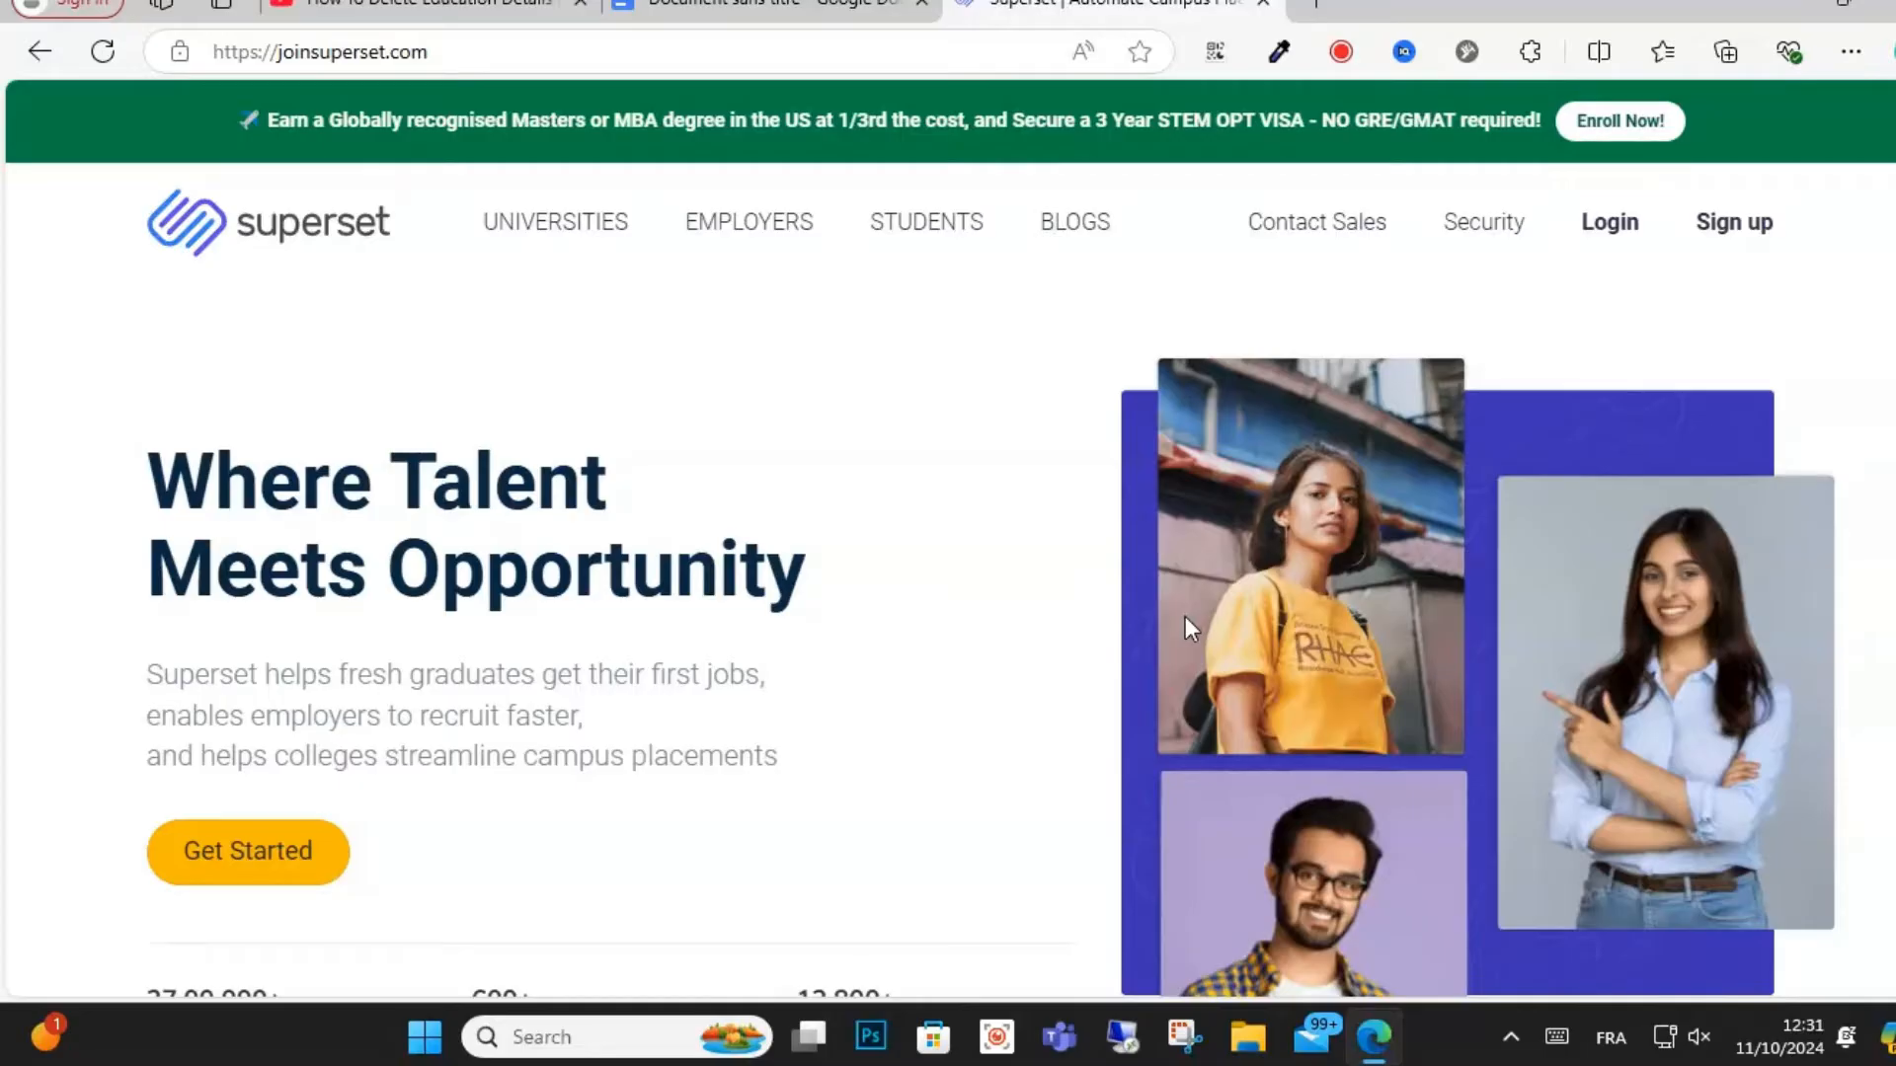
- Highlight the step 1 login heading in the guide, then compare it with the Superset registration page
click(749, 4)
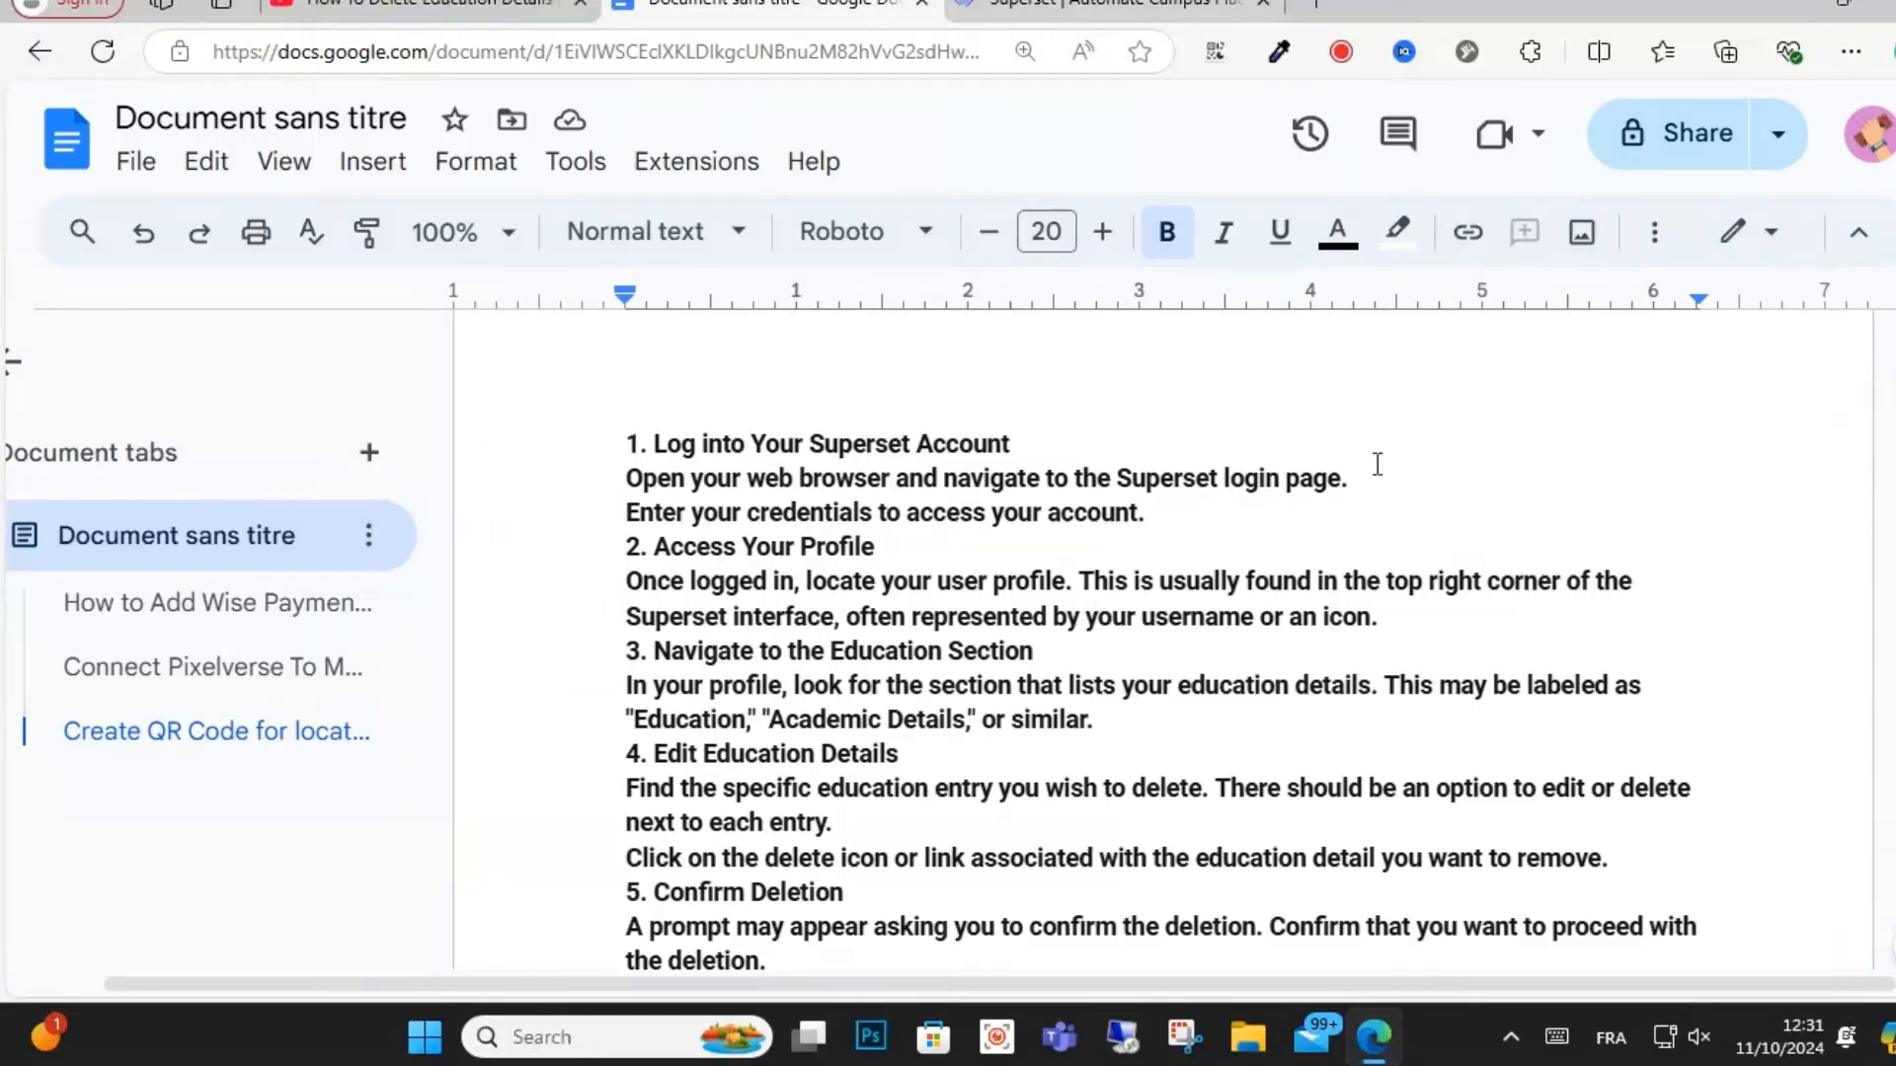
drag(662, 443, 1011, 443)
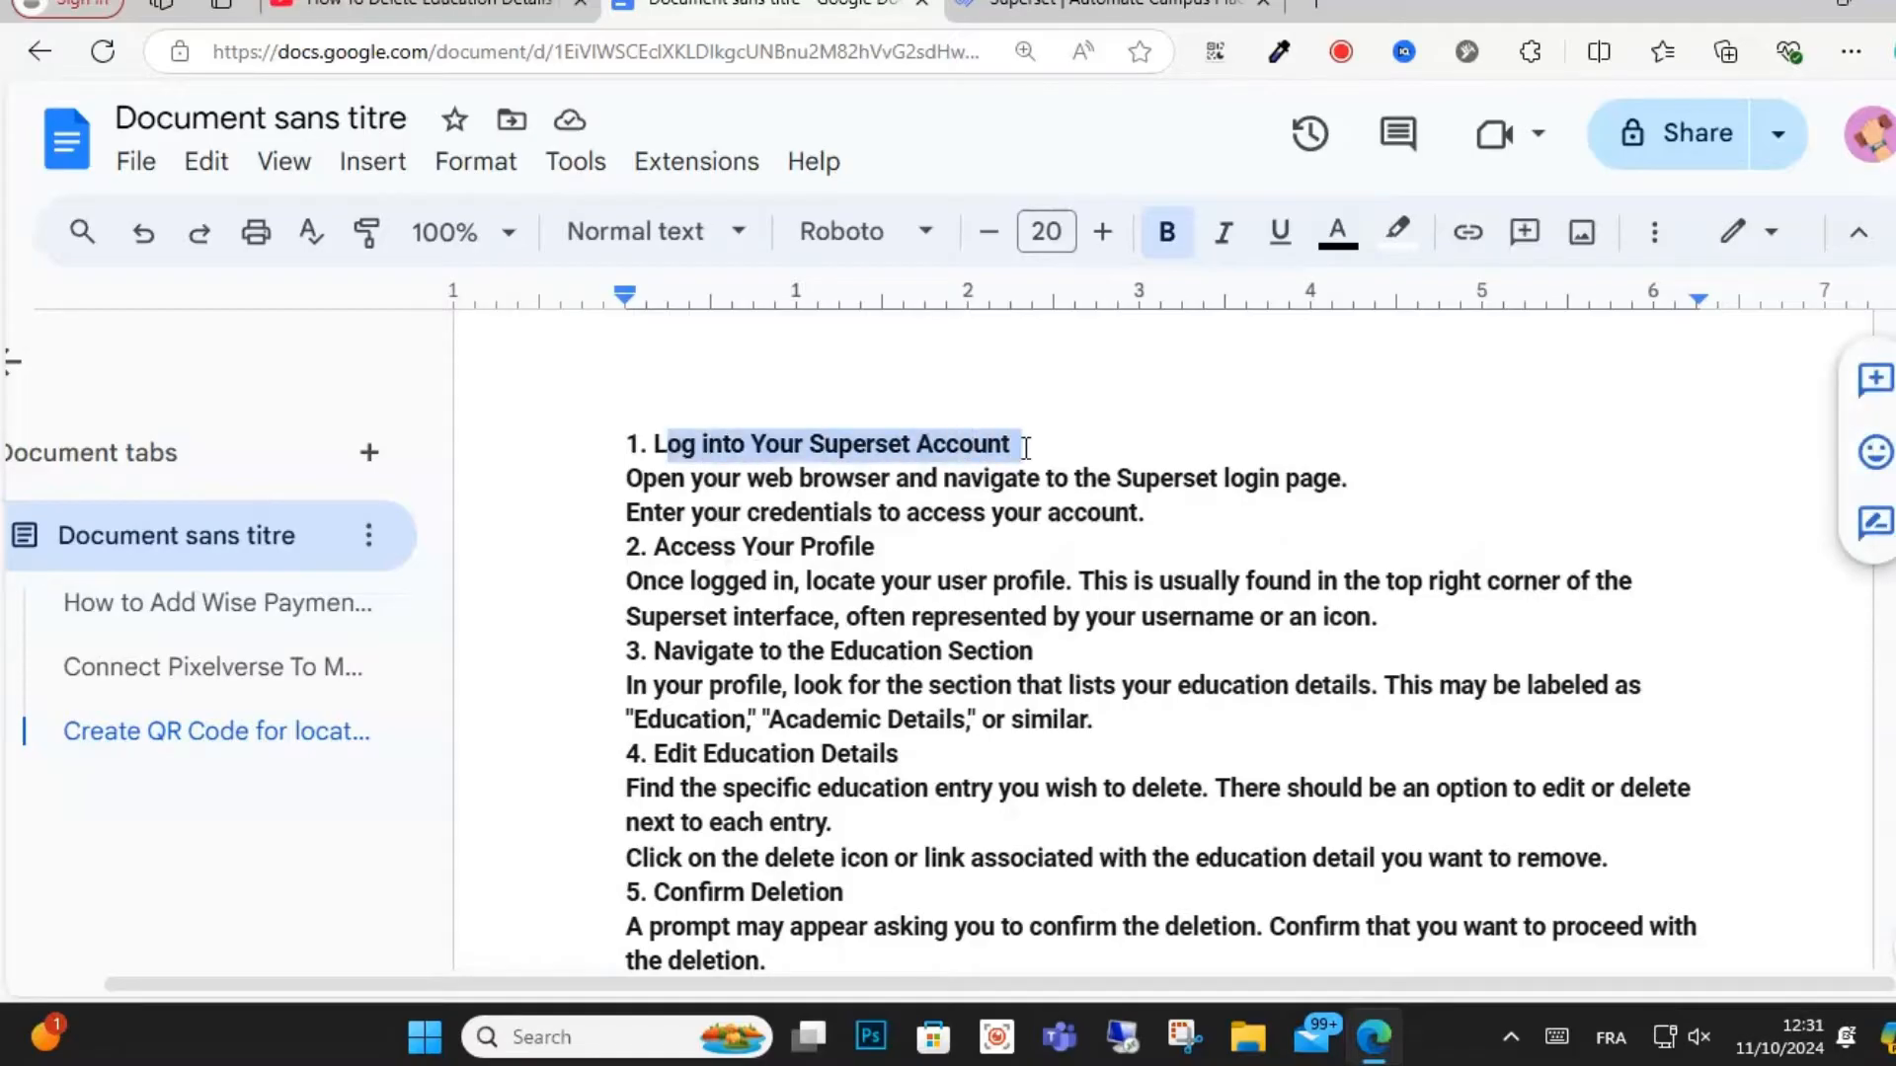
click(1094, 4)
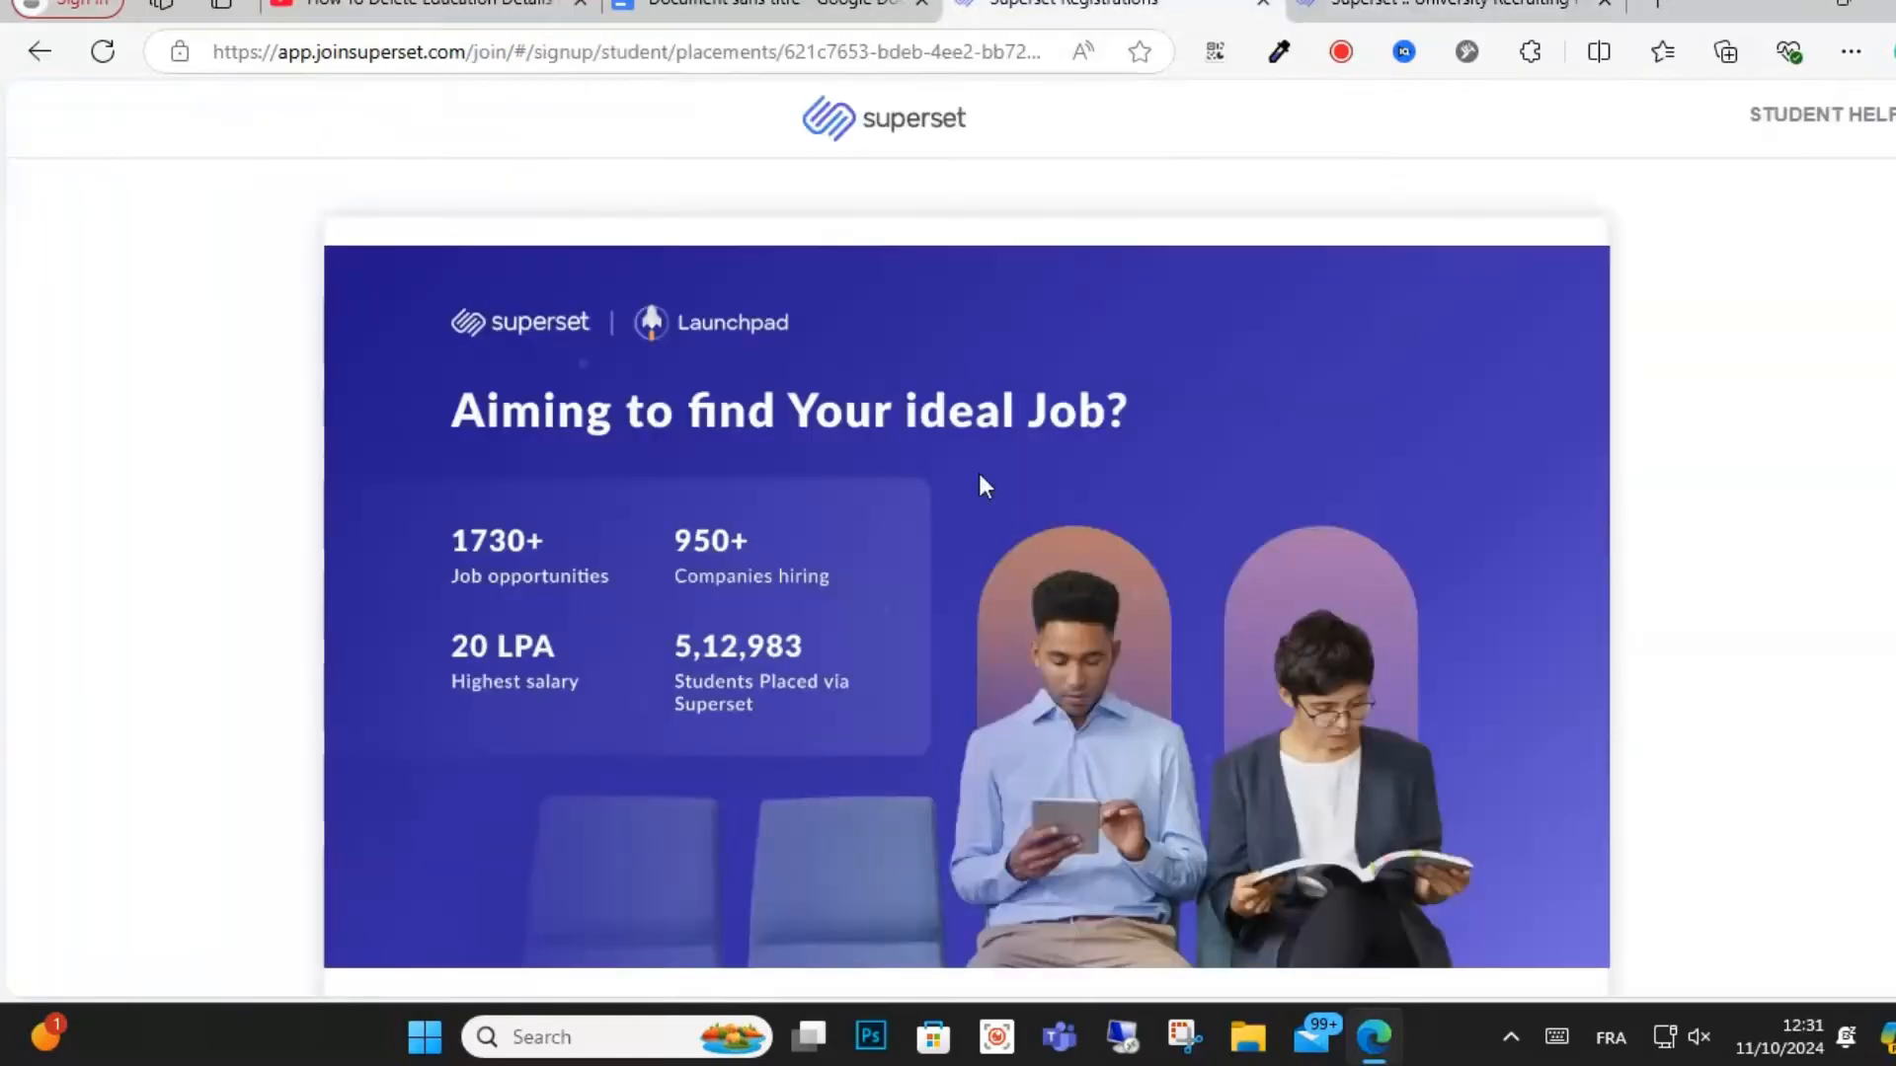
click(761, 4)
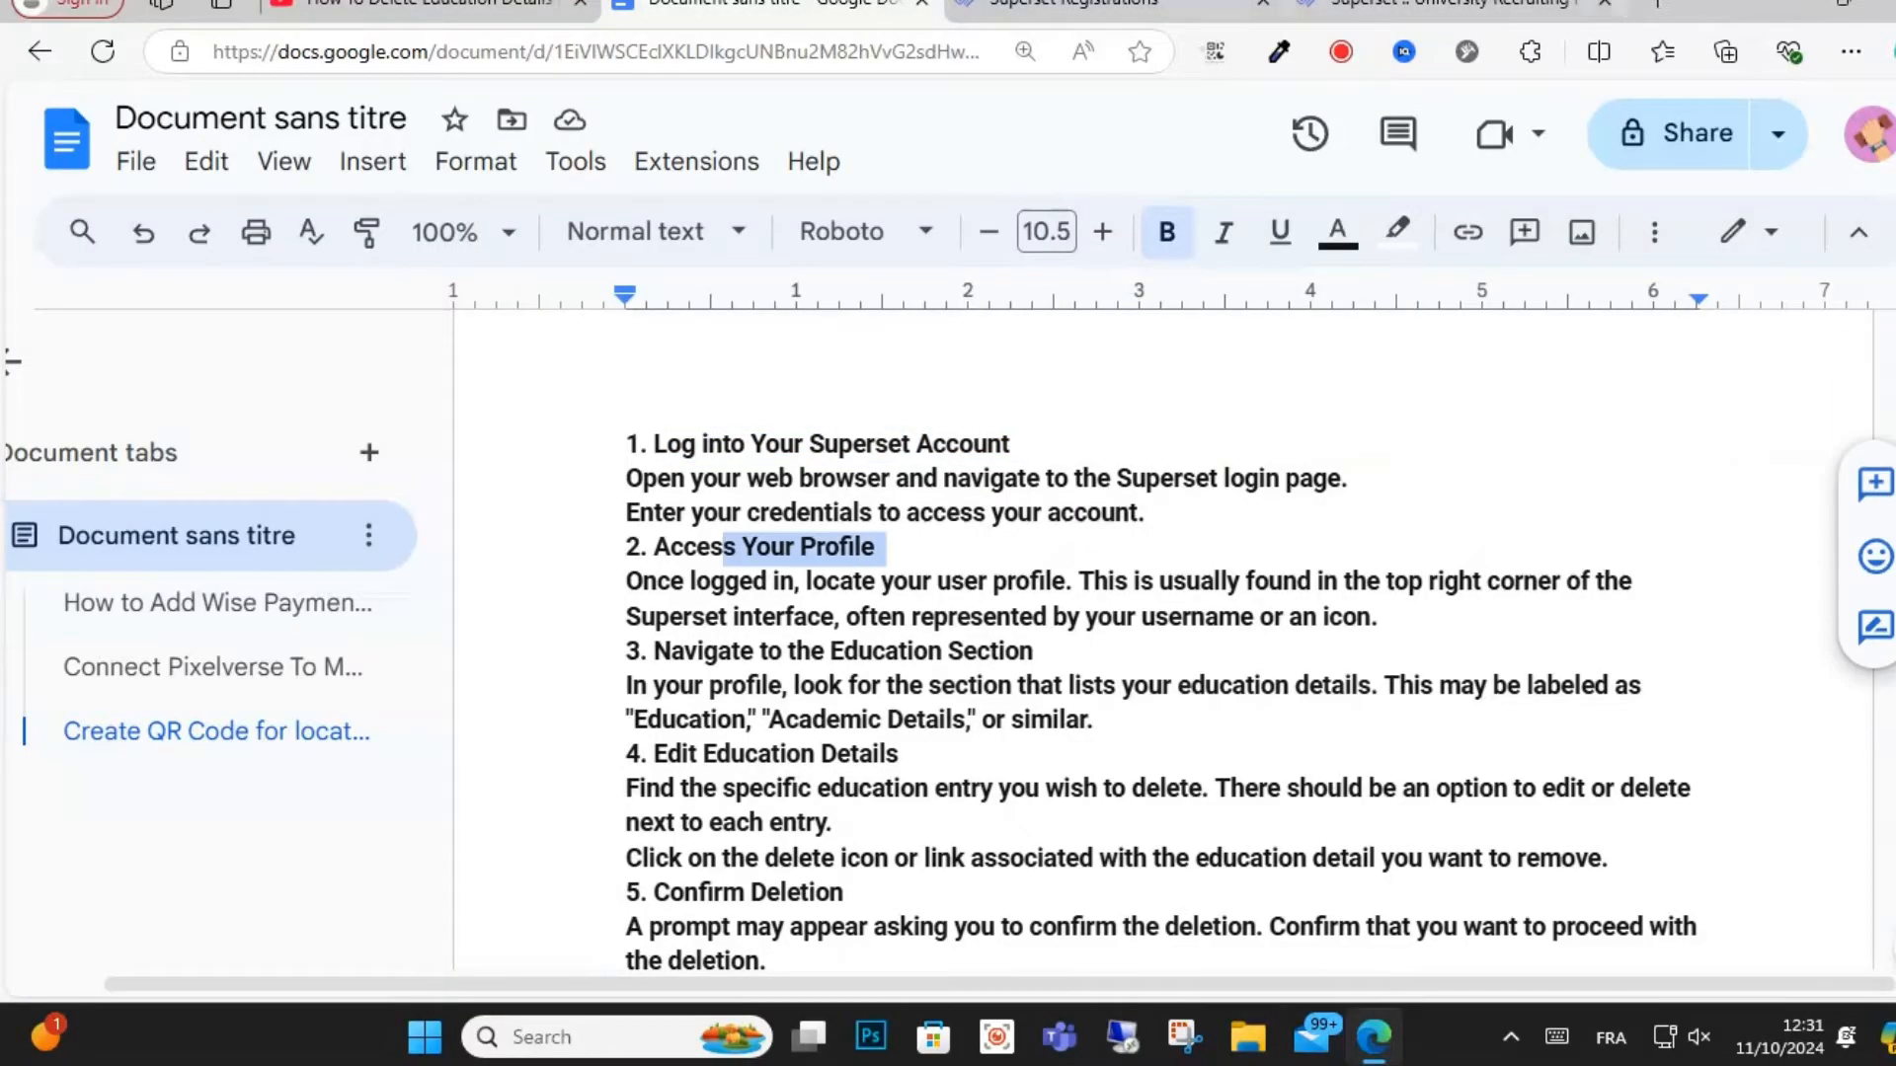
click(1088, 4)
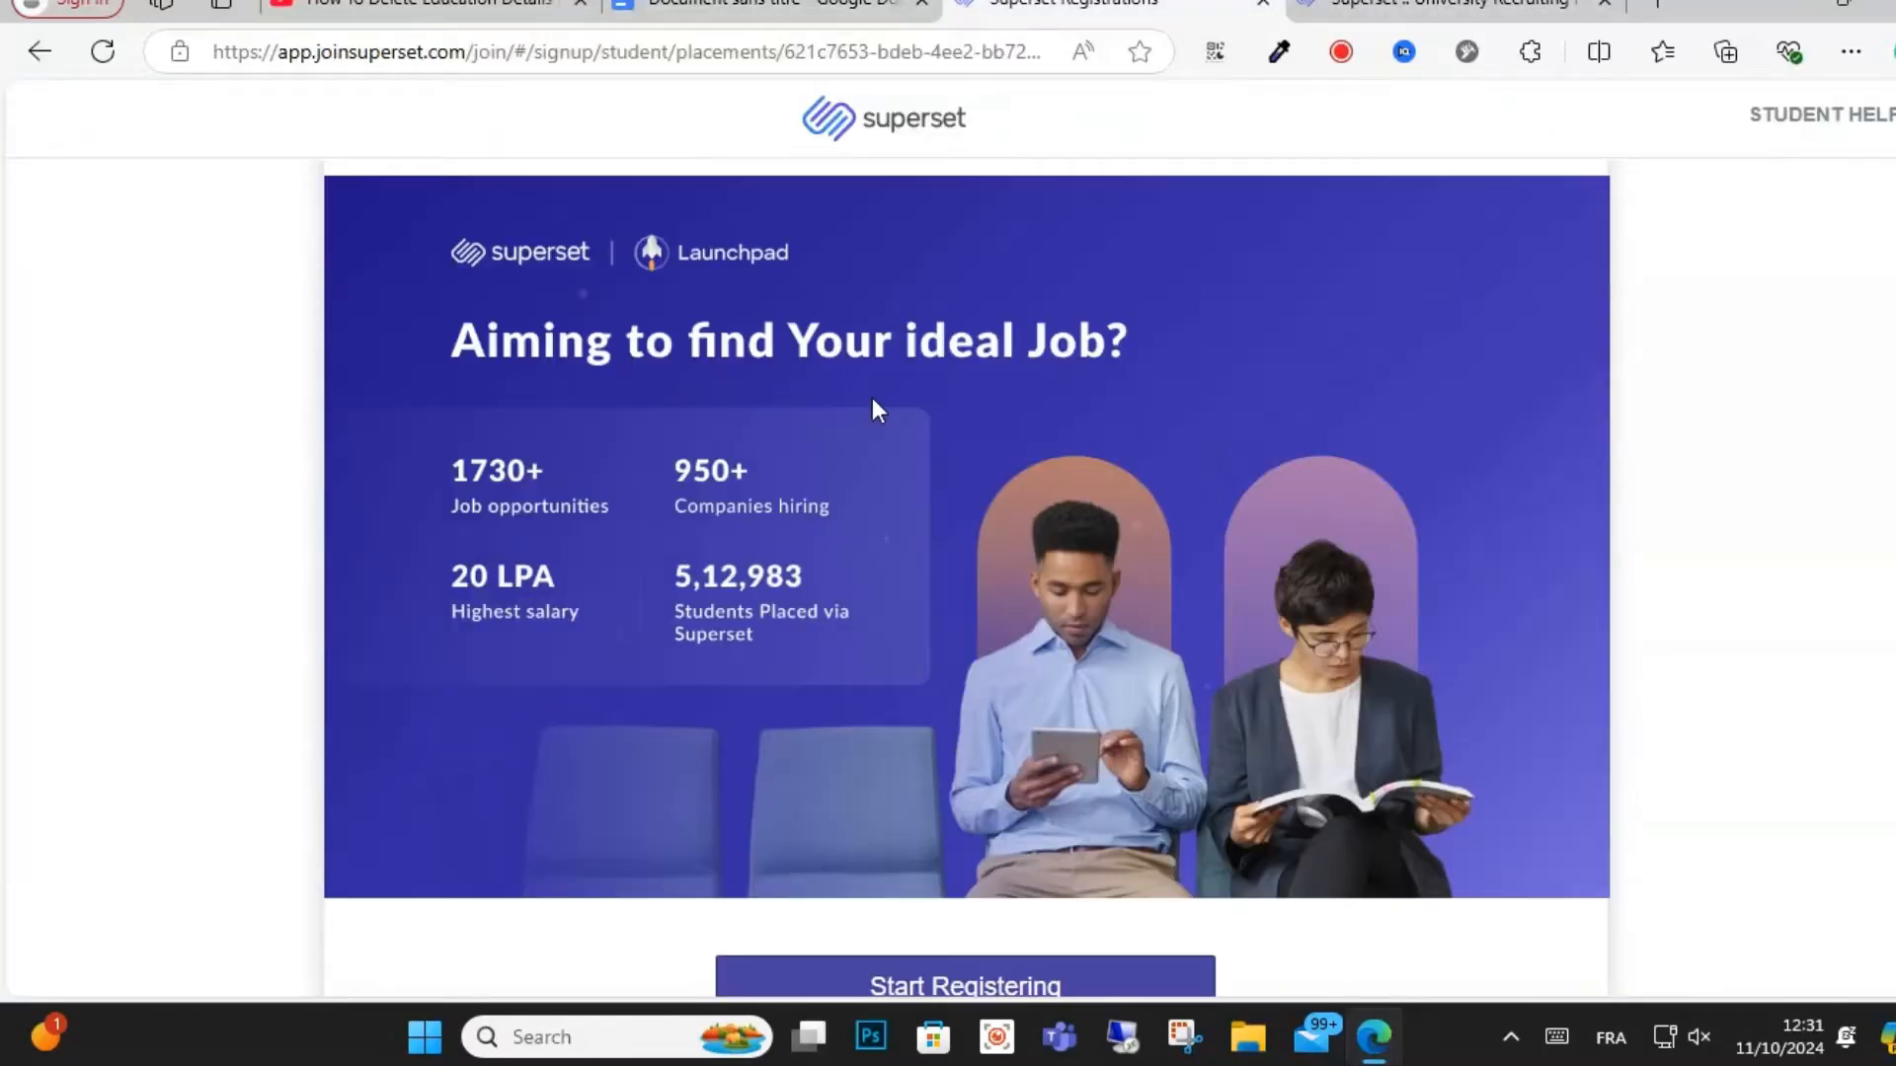
- Return to the Google Docs guide showing steps 3 through 6 Save Changes
click(761, 4)
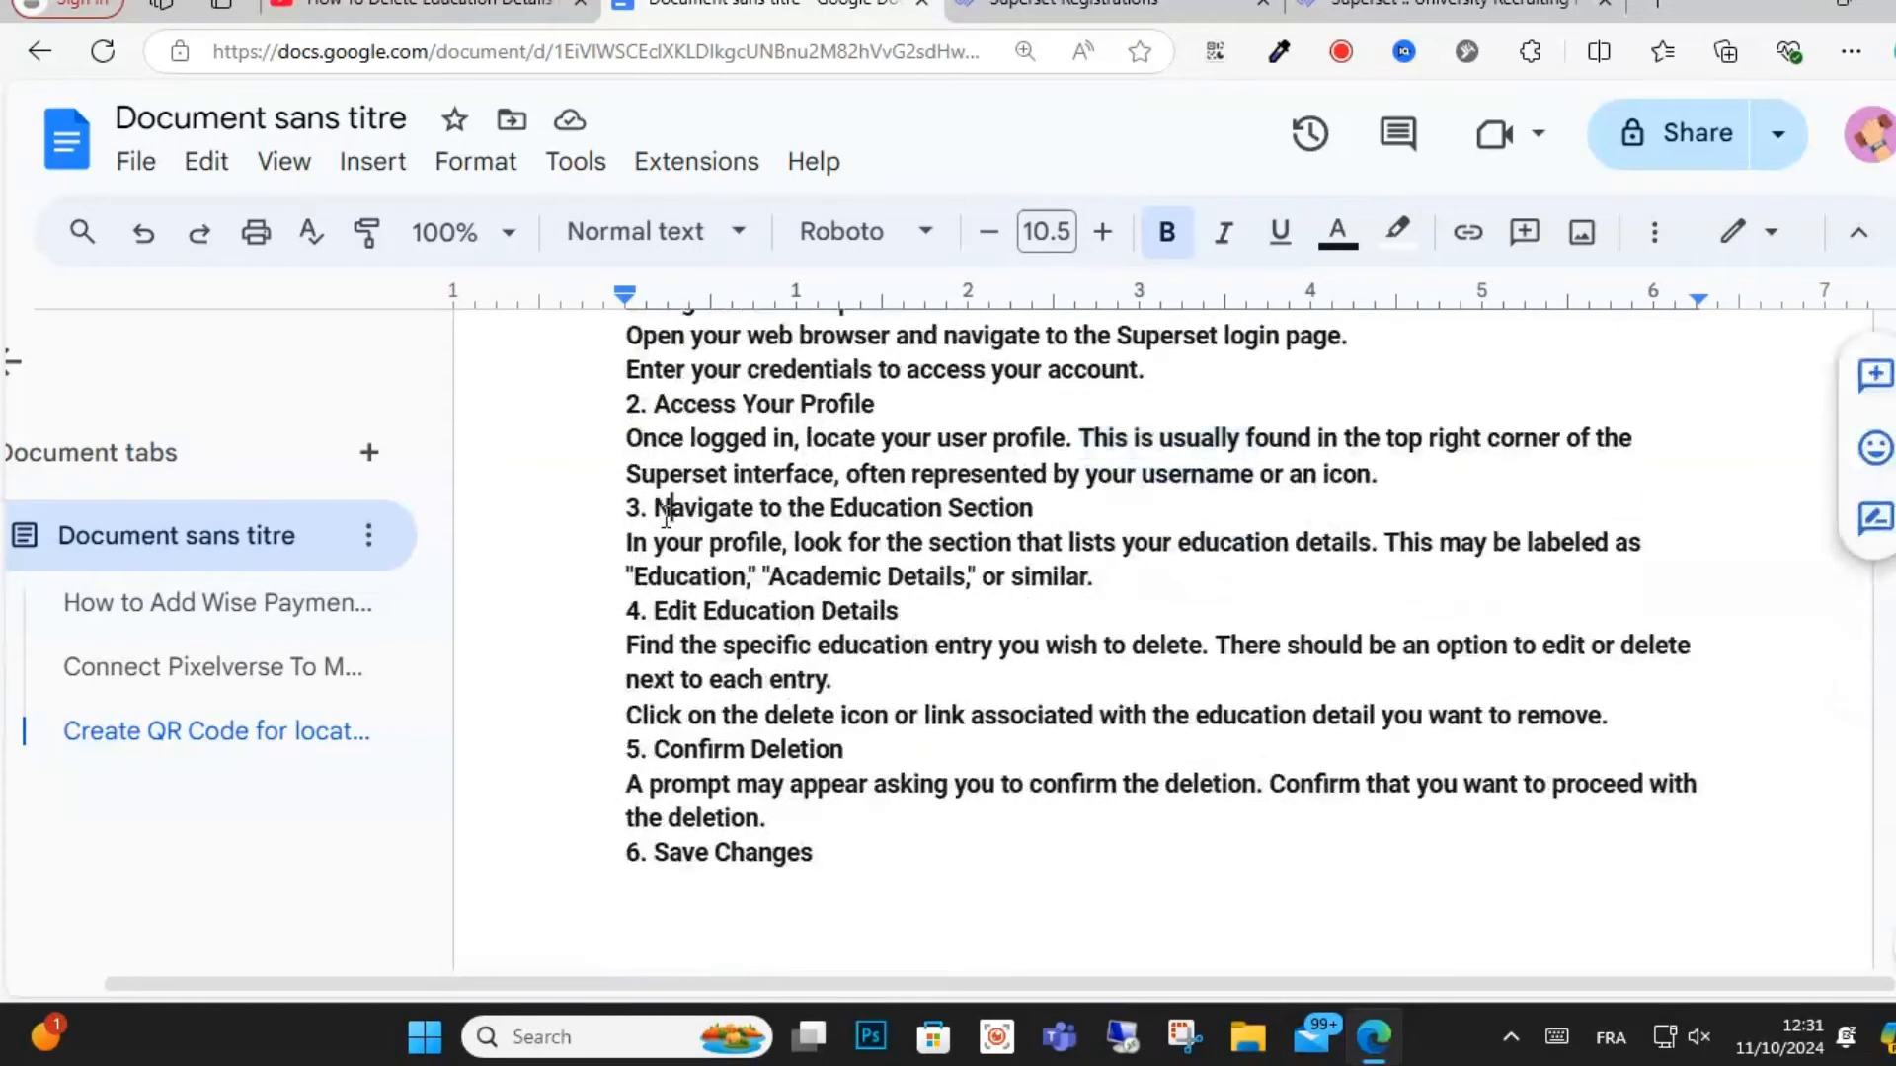
drag(658, 508, 1031, 508)
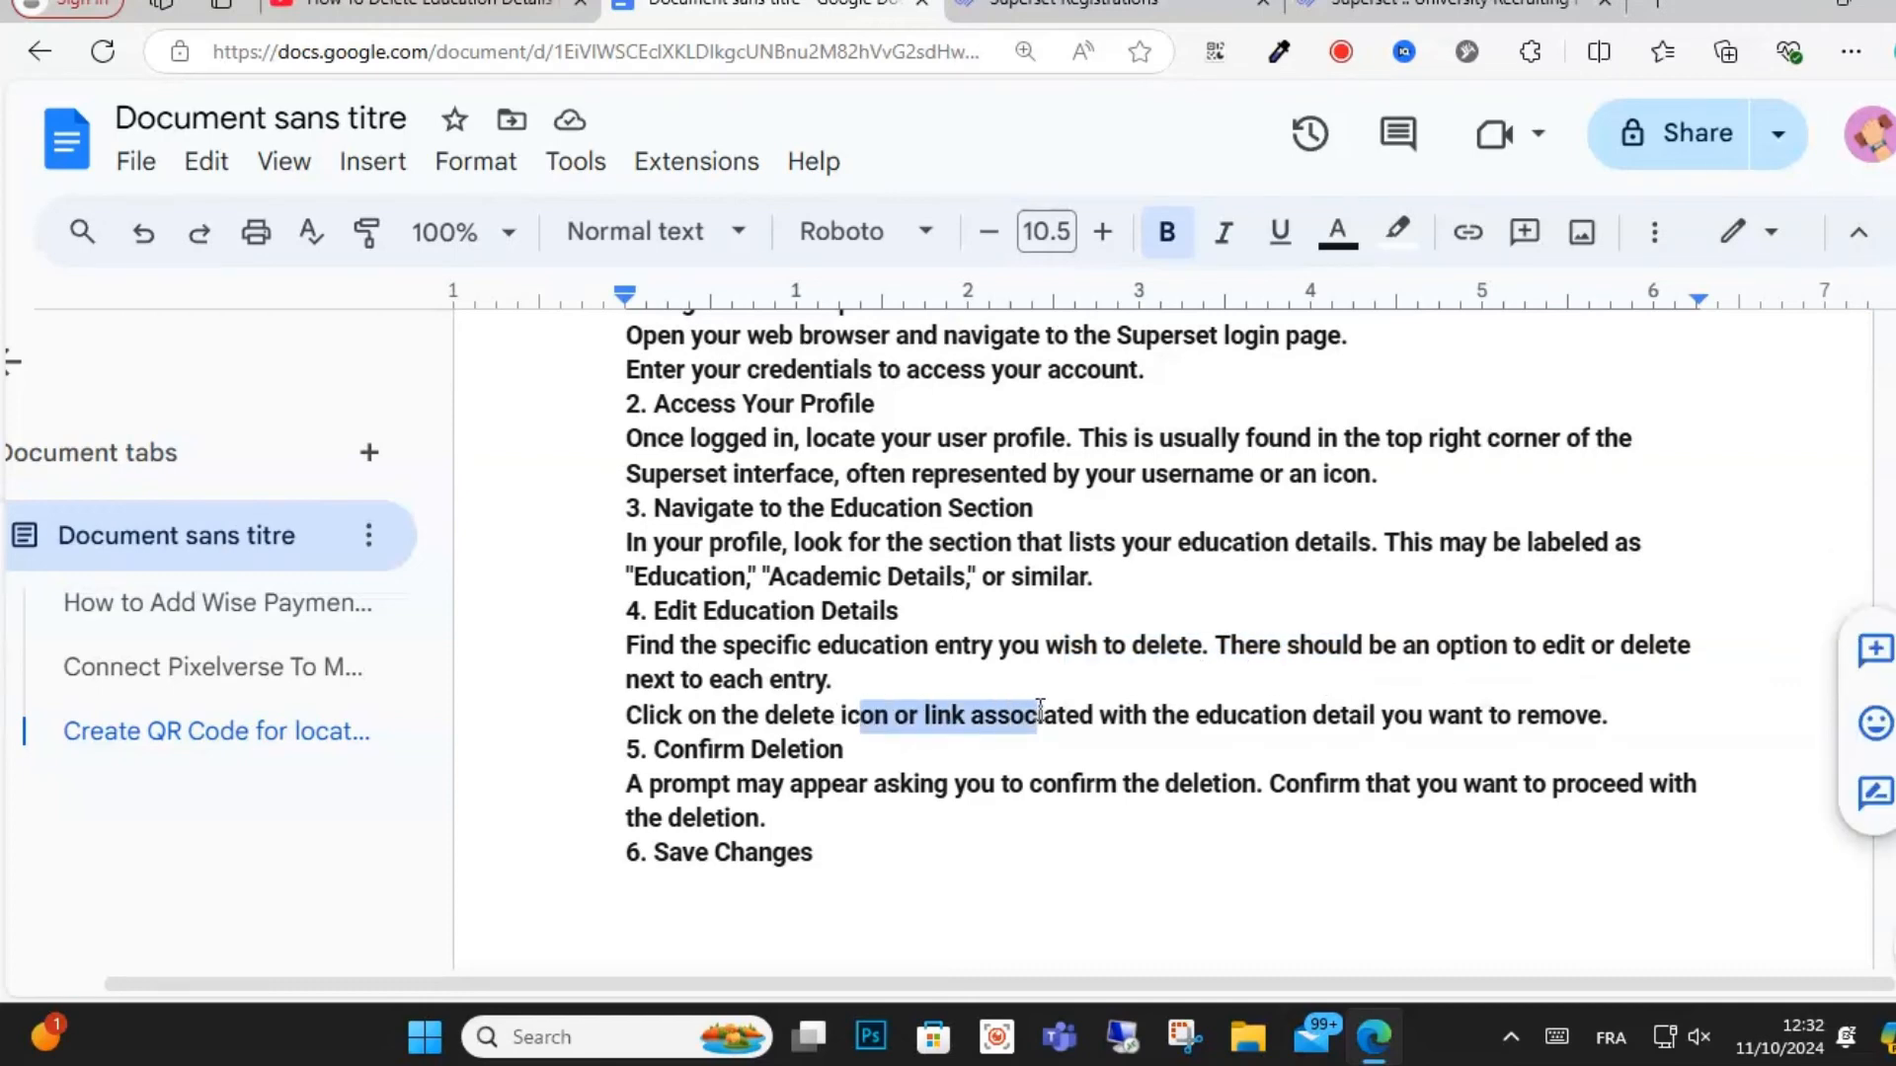
click(1071, 4)
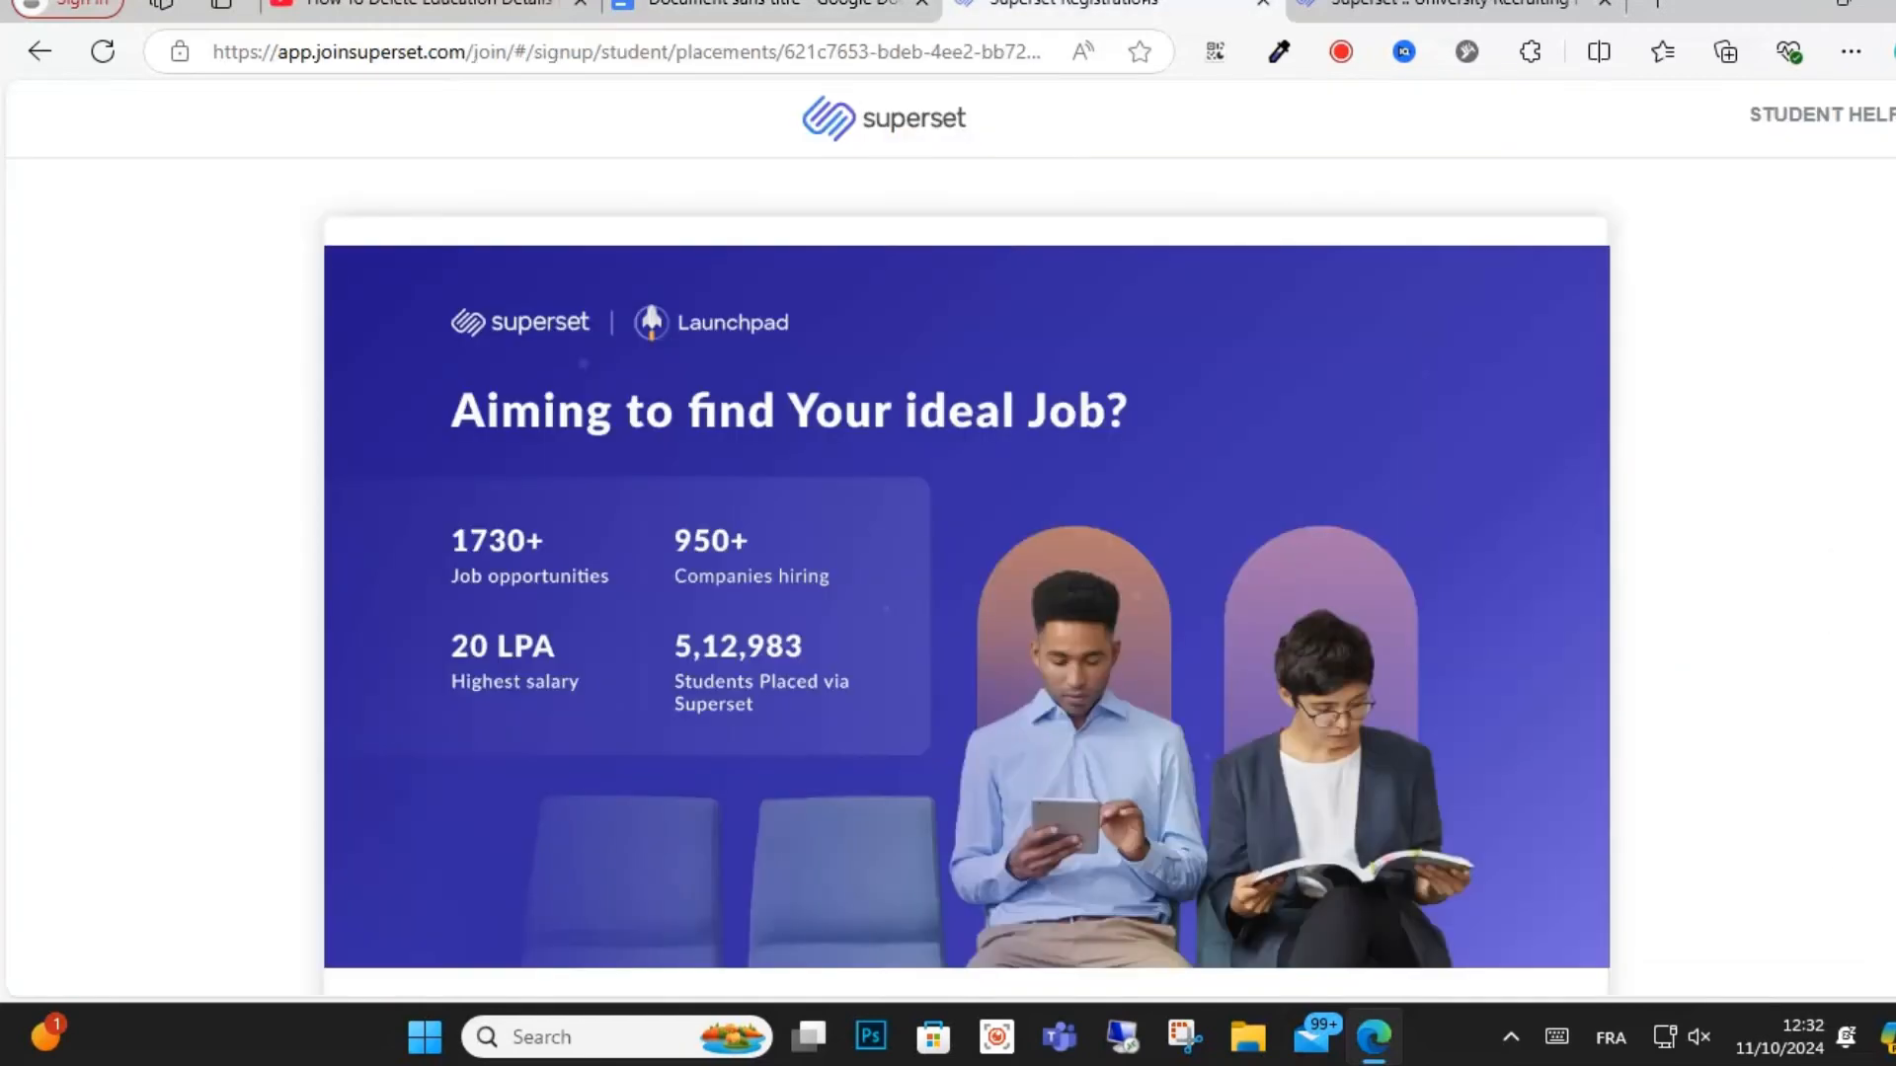
click(759, 4)
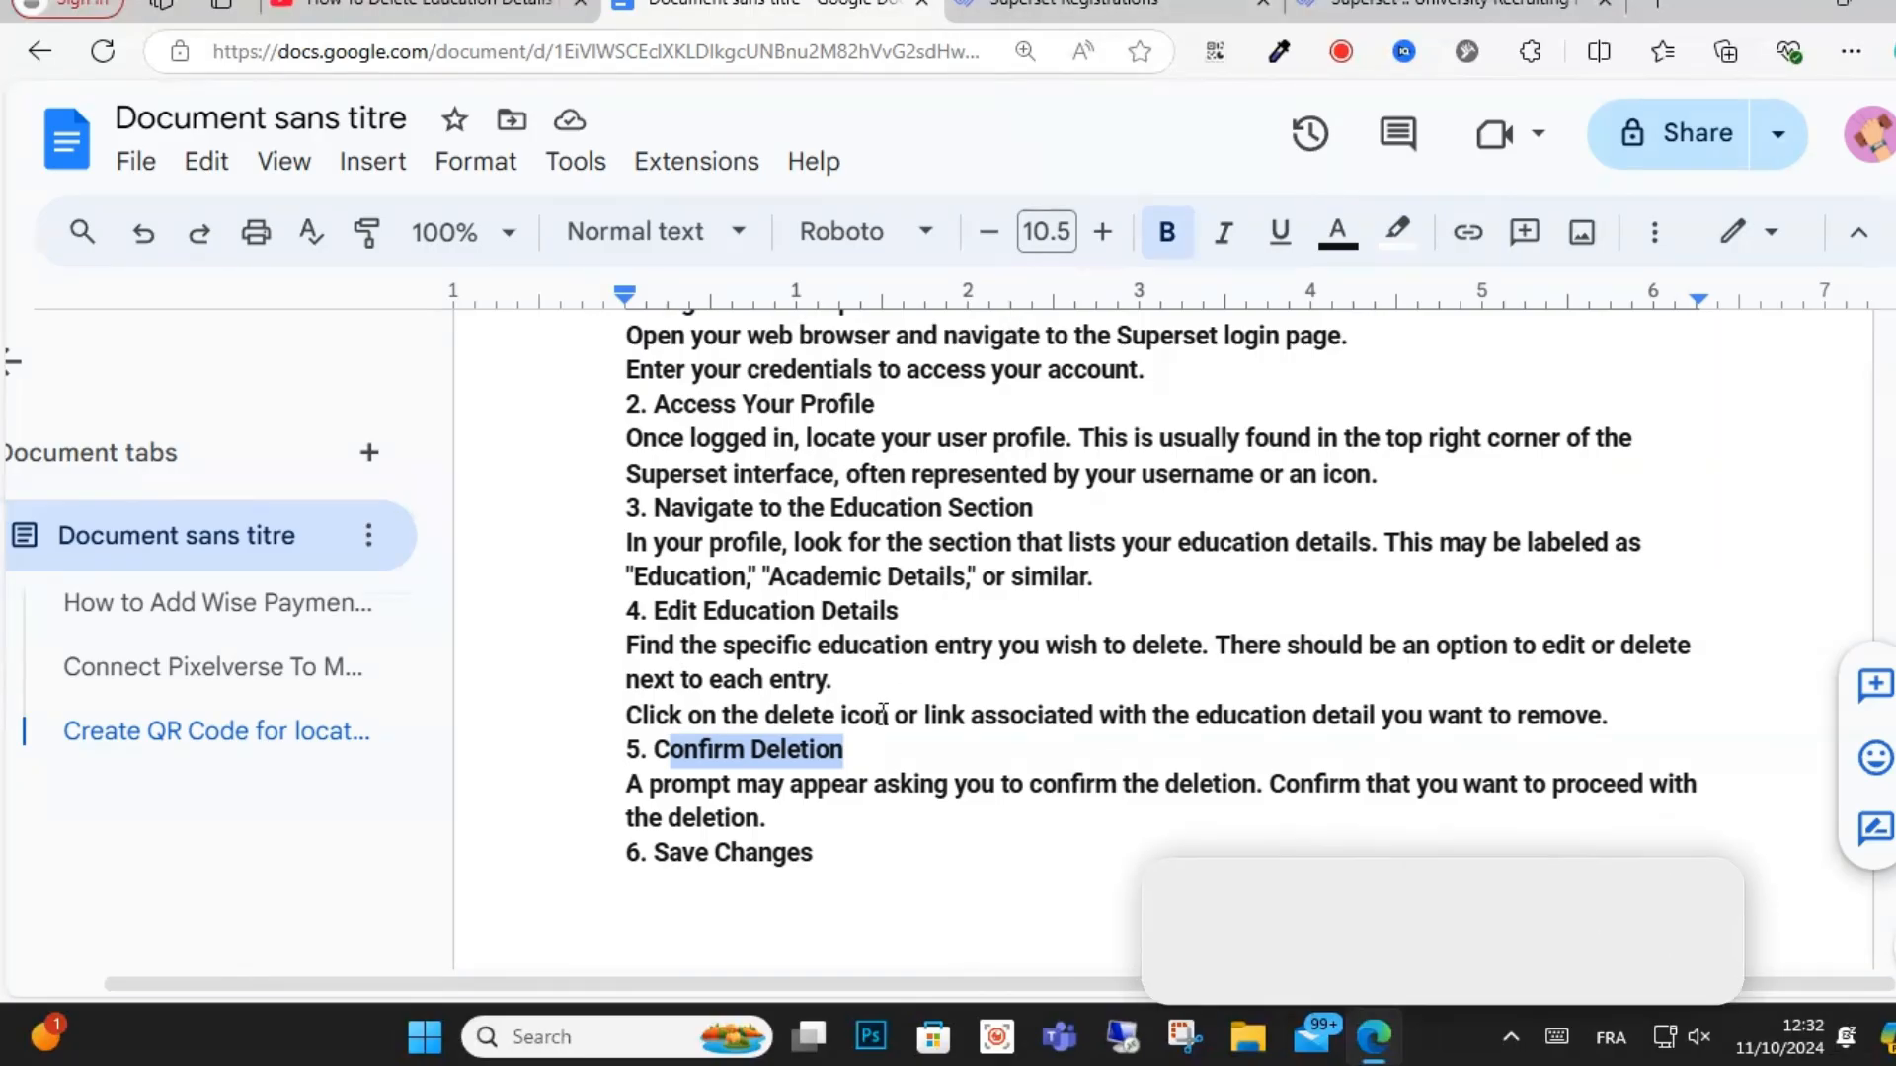